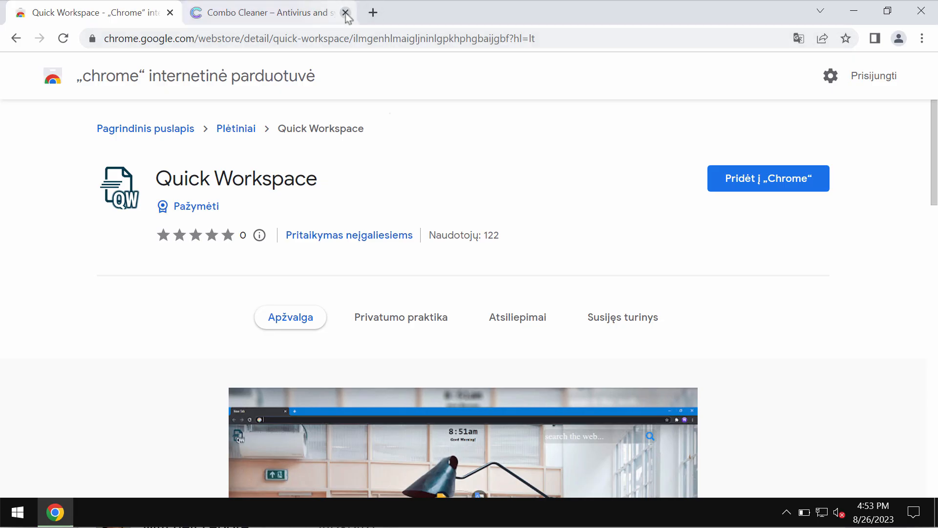
Step: Close the Combo Cleaner tab and review the Quick Workspace store page
click(346, 12)
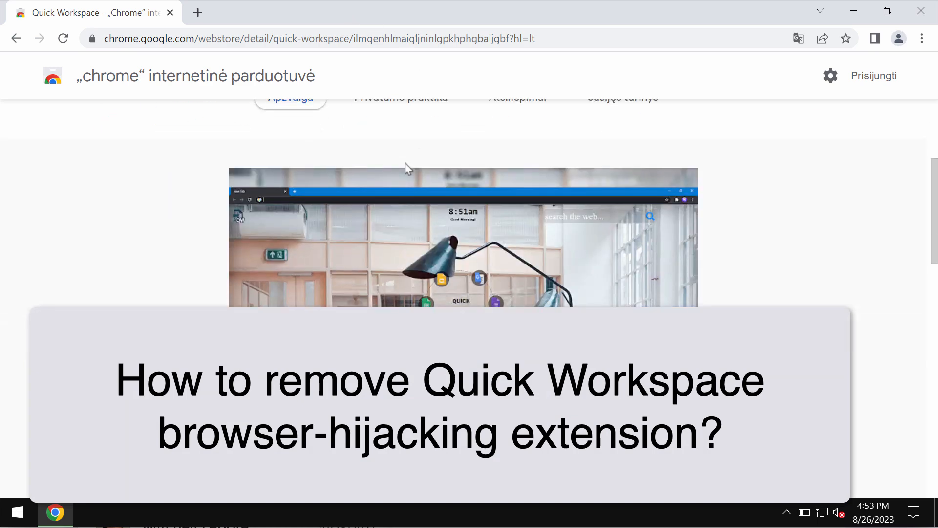
scroll(down, 3)
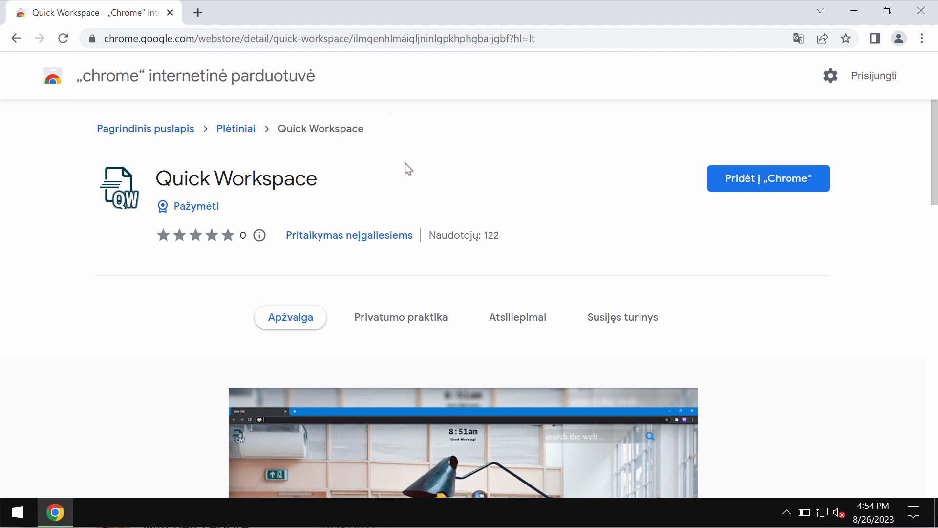
Step: Install the Quick Workspace extension from the Chrome Web Store and confirm the addition
click(768, 178)
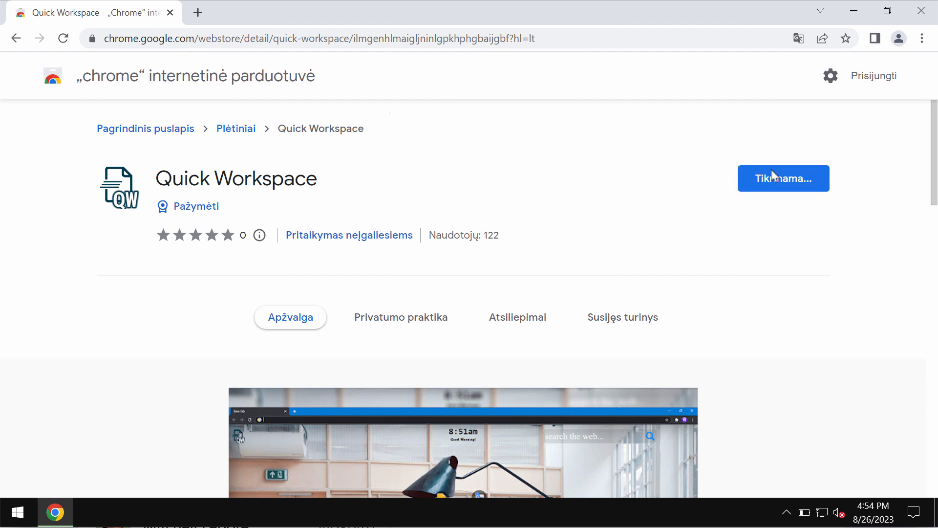
click(783, 178)
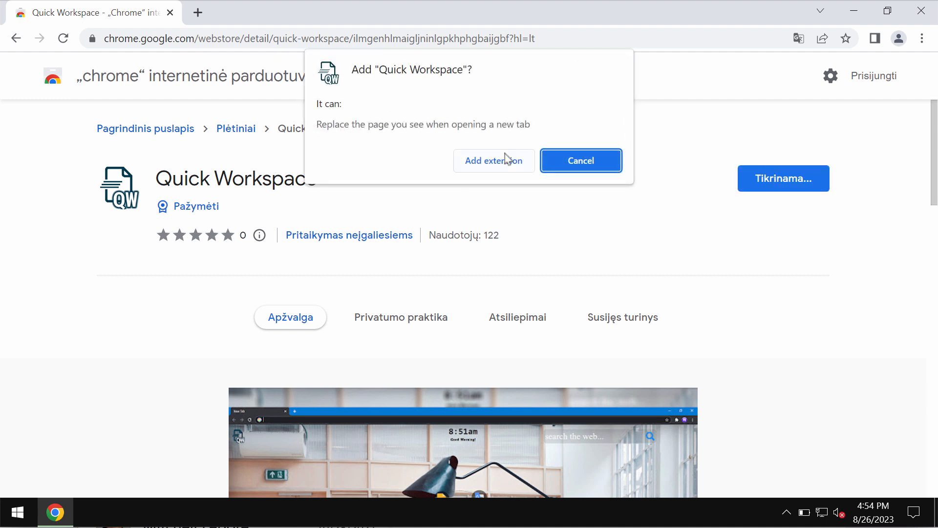
click(579, 161)
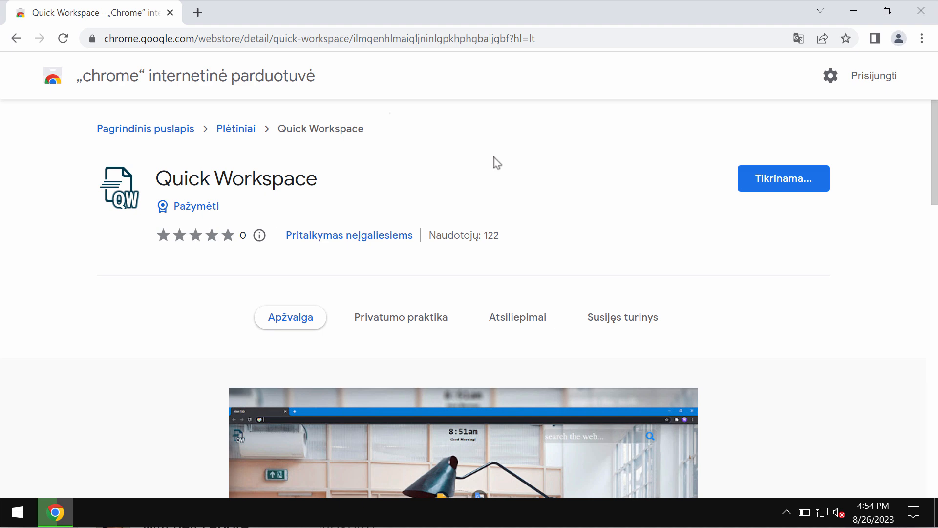
click(783, 178)
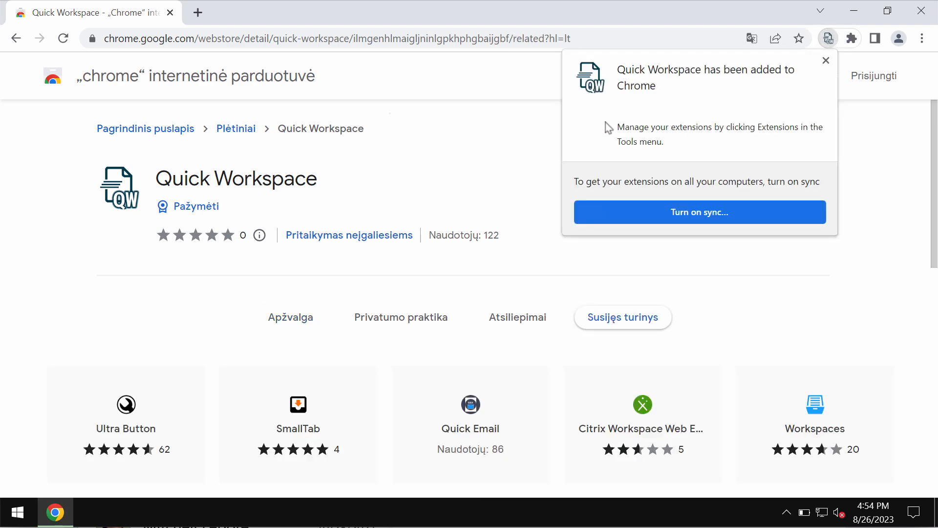
mouse_move(913, 50)
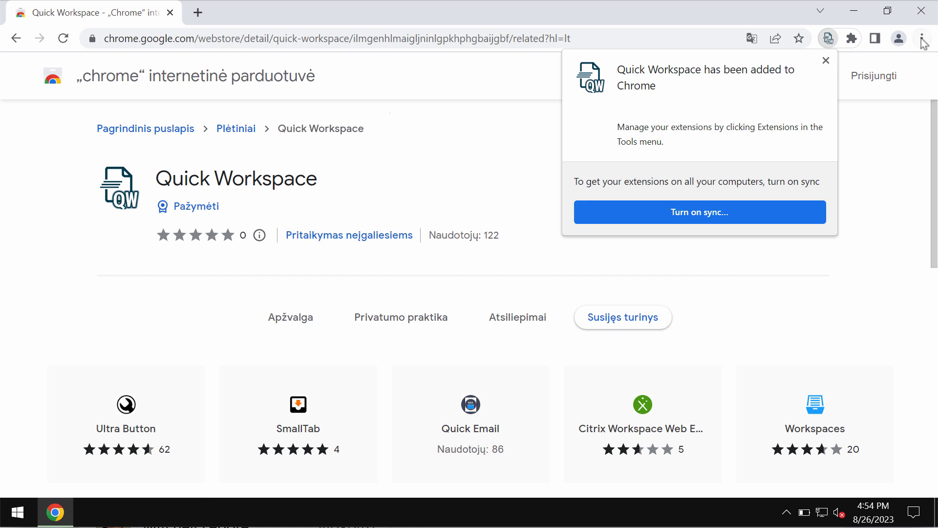
Step: Remove Quick Workspace via Chrome's extensions and confirm the removal
click(924, 38)
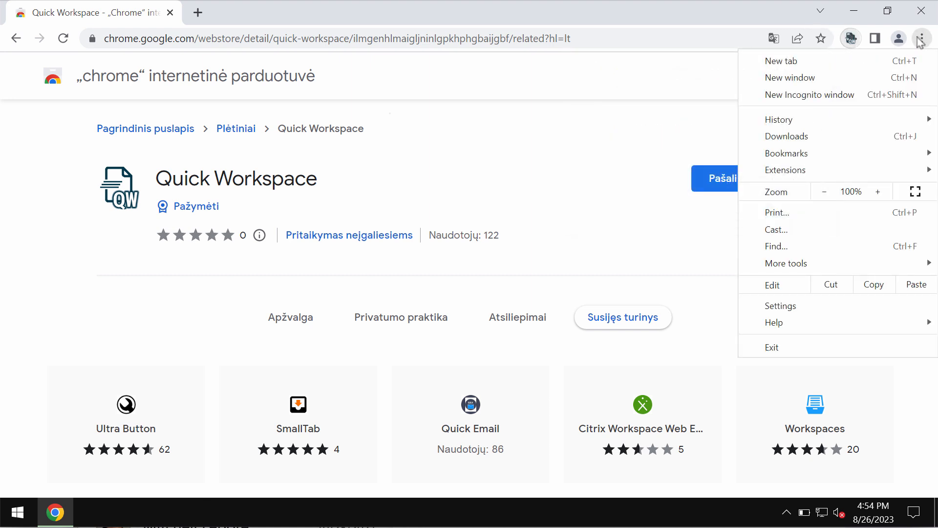
mouse_move(785, 169)
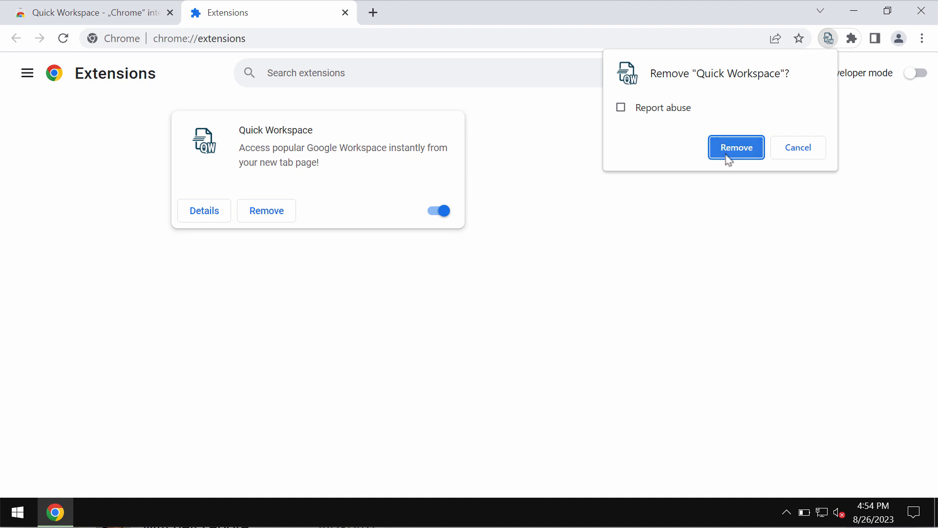
click(736, 147)
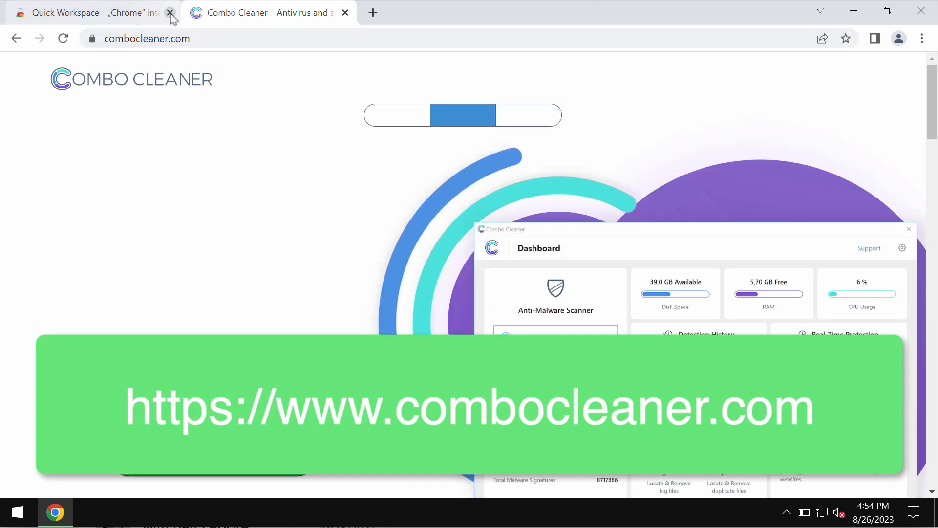
Step: Close the browser and launch Combo Cleaner from its desktop shortcut
click(170, 13)
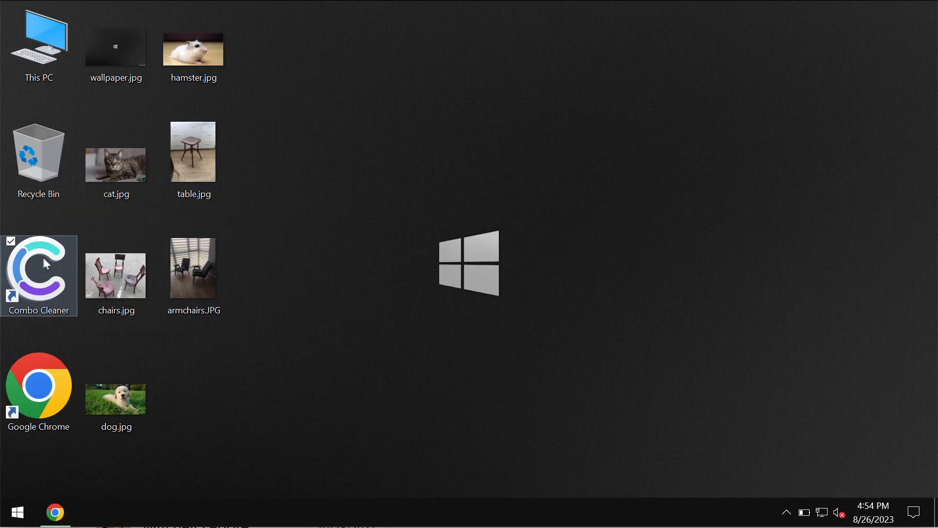
double_click(38, 274)
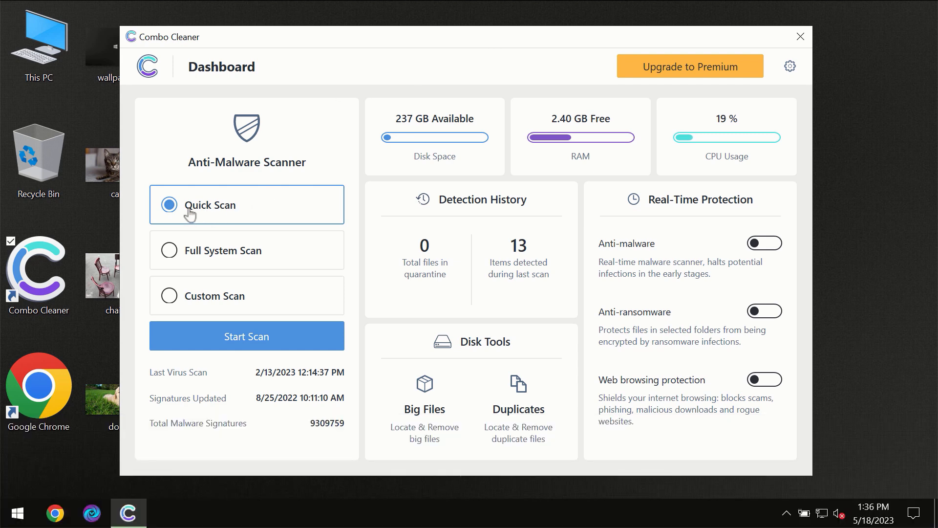
mouse_move(218, 252)
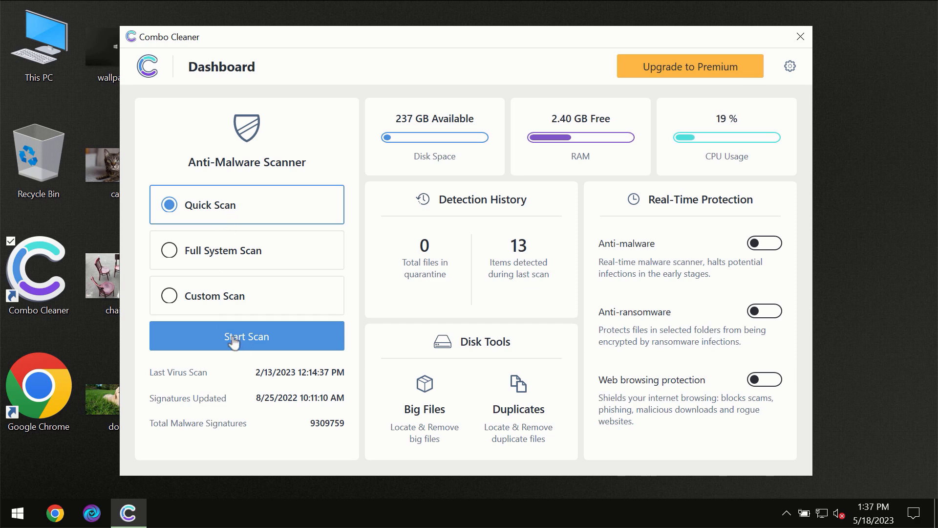
Step: Start the quick malware scan, review Anti-Ransomware settings, and return to the dashboard
click(246, 335)
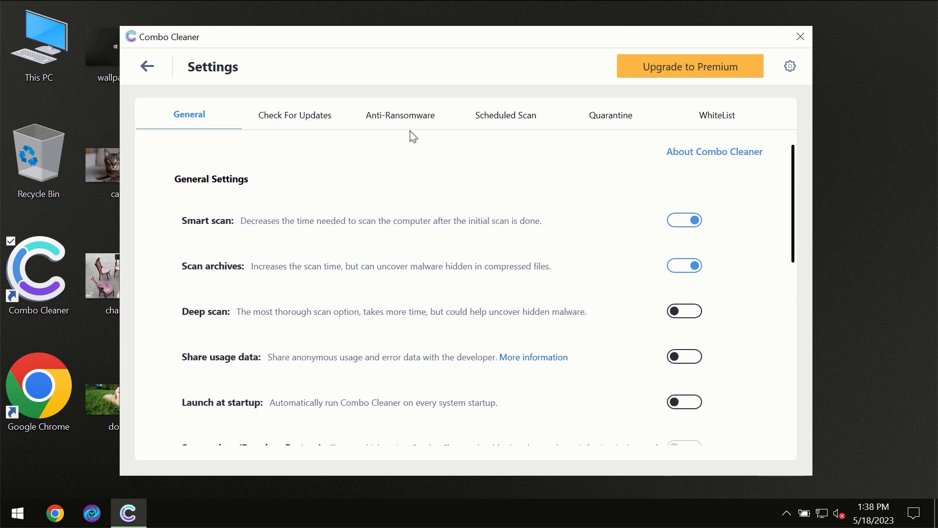
mouse_move(396, 124)
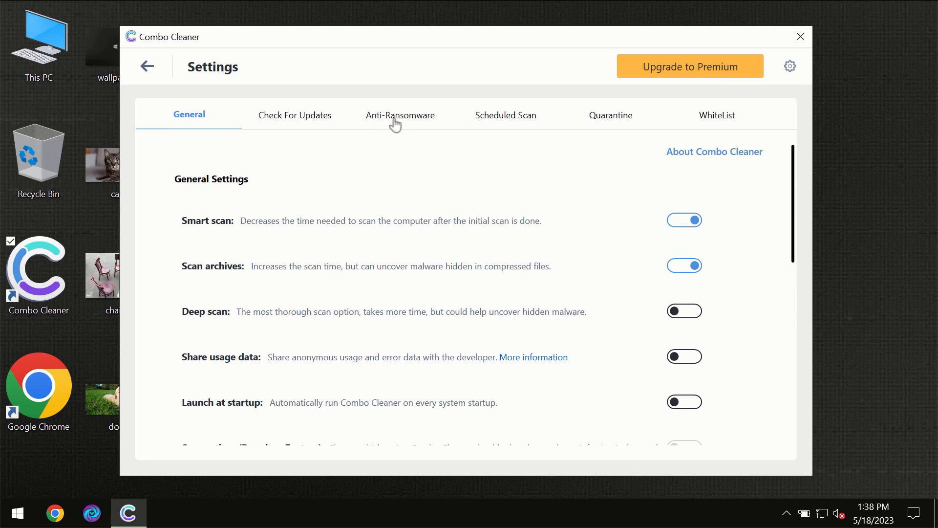
click(400, 115)
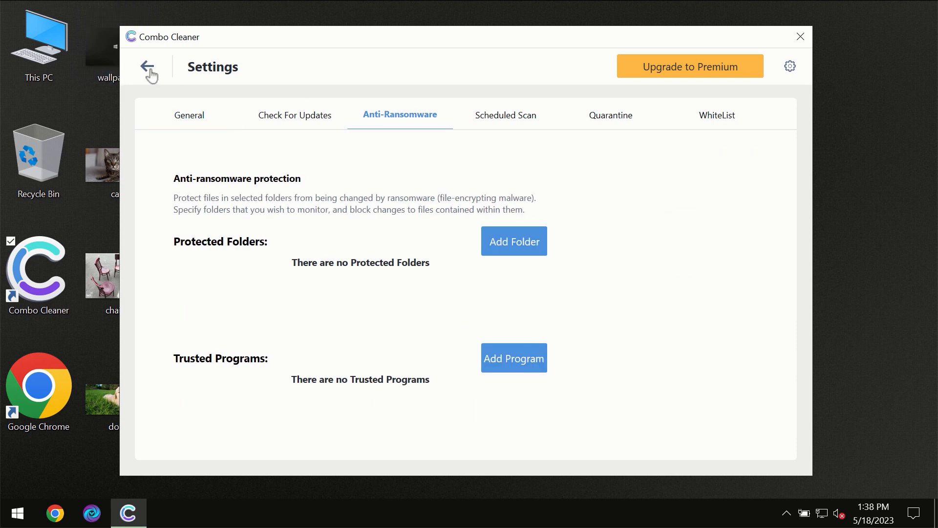
click(151, 72)
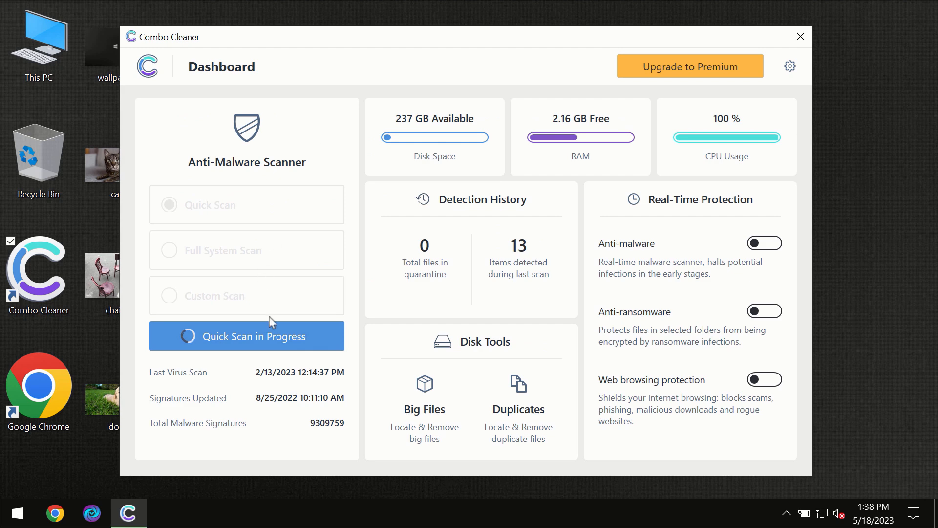
Step: View the finished scan's one spam threat and go to the Premium upgrade page
click(246, 336)
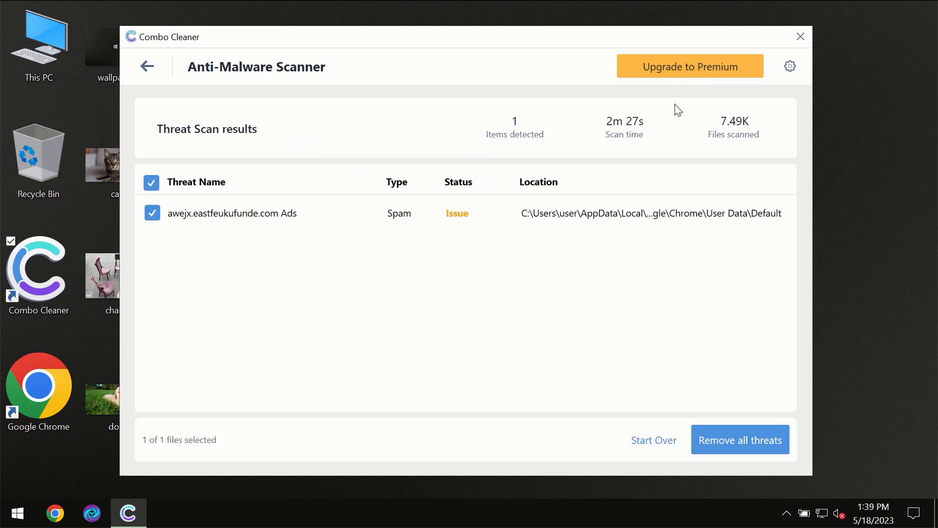
click(690, 65)
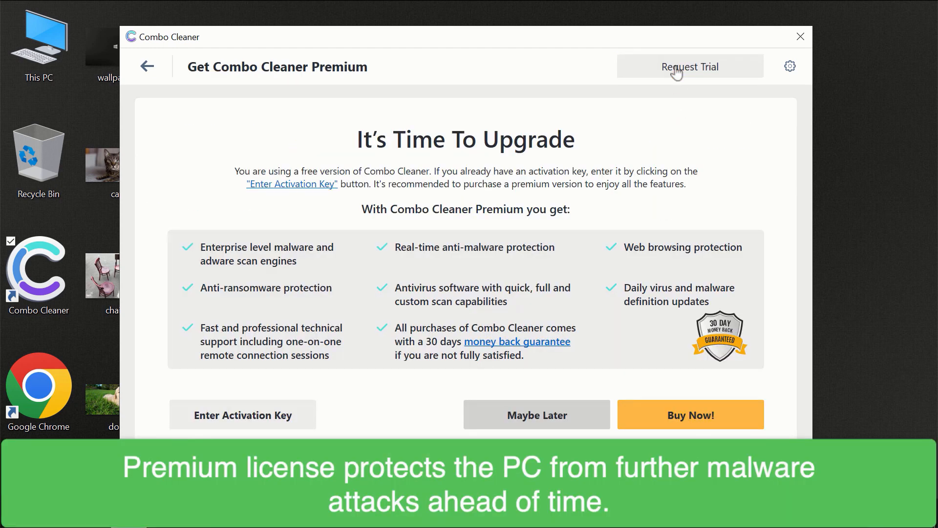